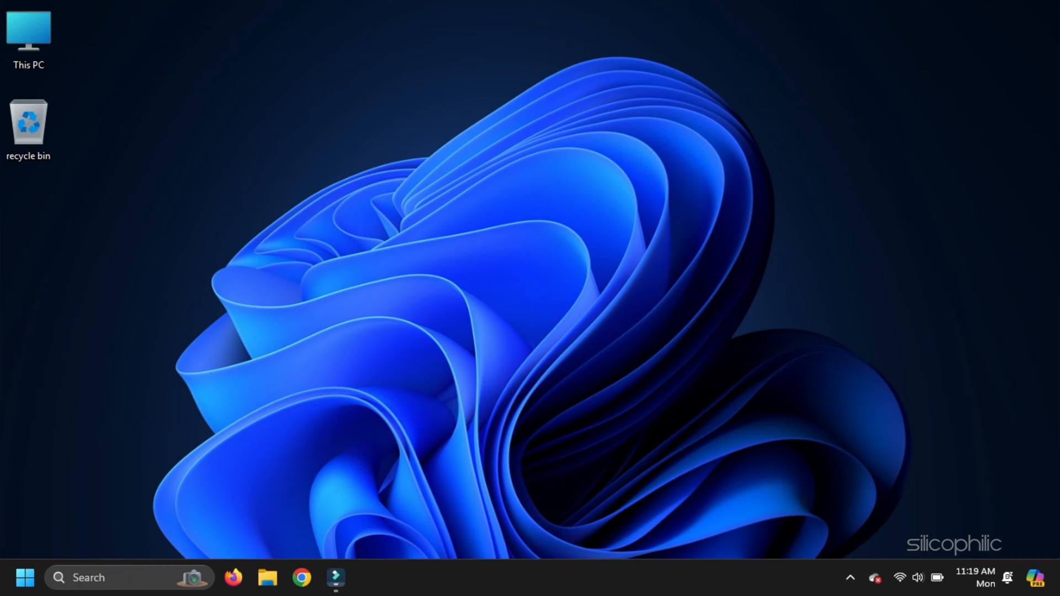
Go to Windows Update in Settings and view its advanced options.
{"action": "key", "text": "Win+i"}
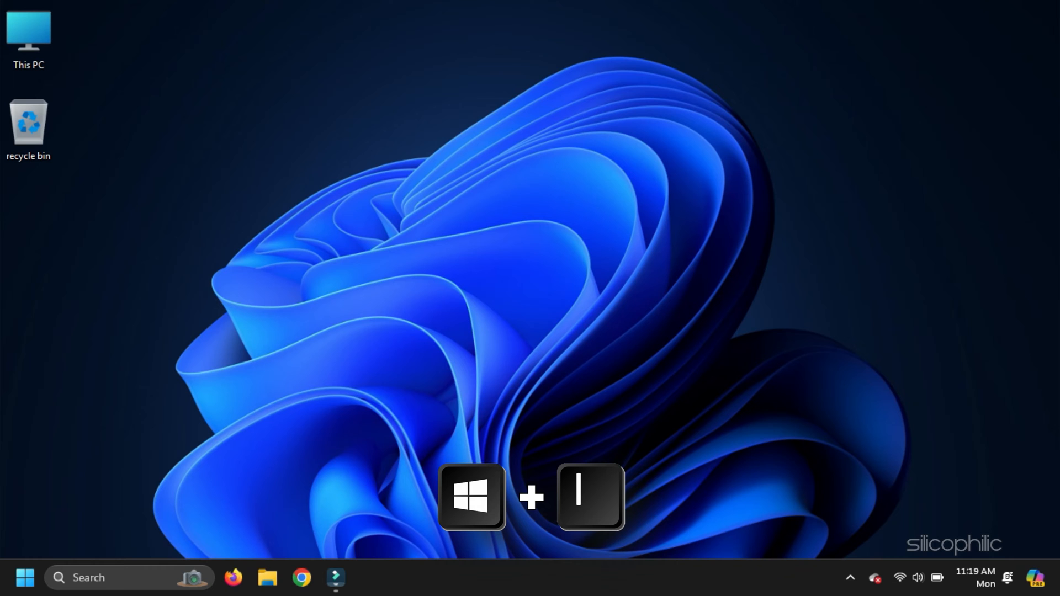
{"action": "key", "text": "Win+i"}
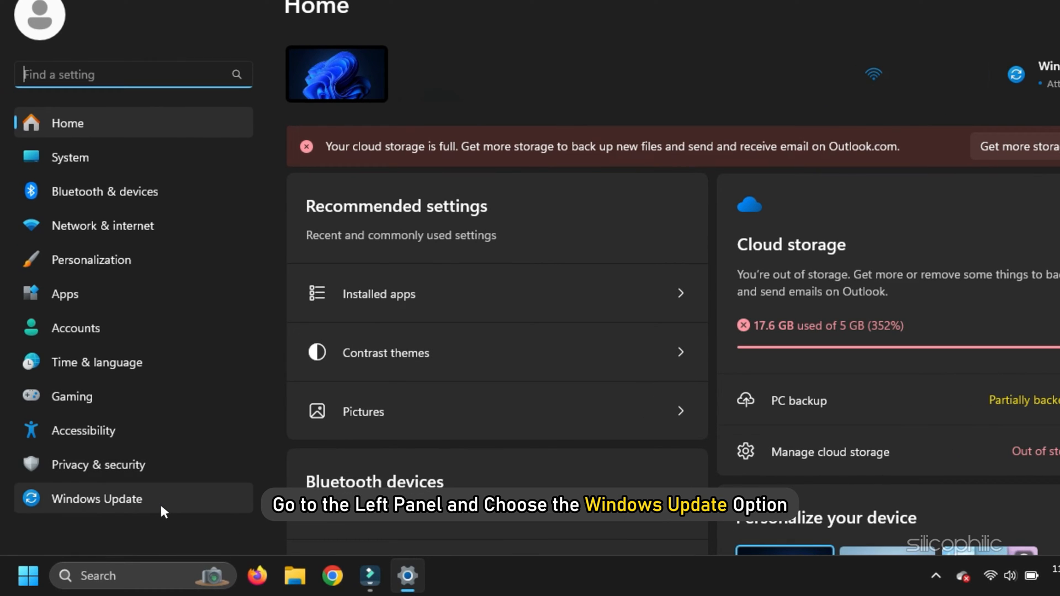
{"action": "left_click", "coordinate": [96, 499]}
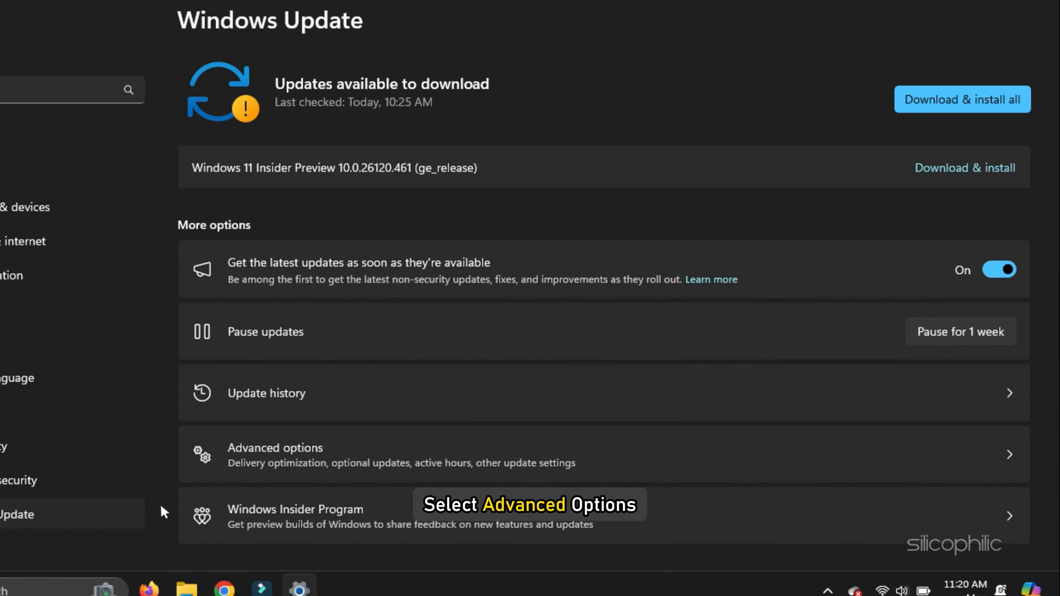
{"action": "mouse_move", "coordinate": [351, 445]}
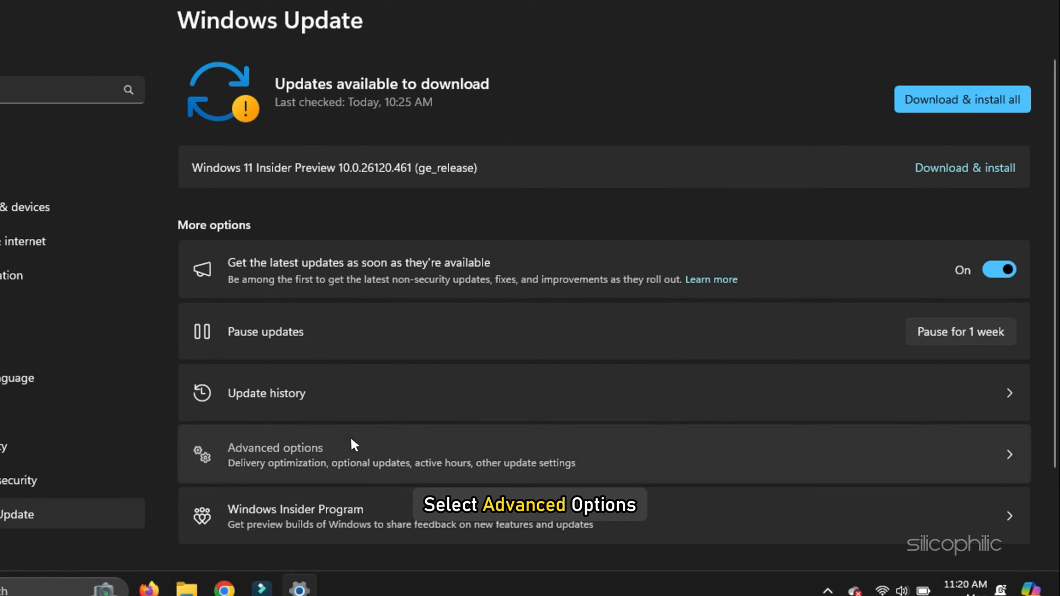
{"action": "left_click", "coordinate": [275, 447]}
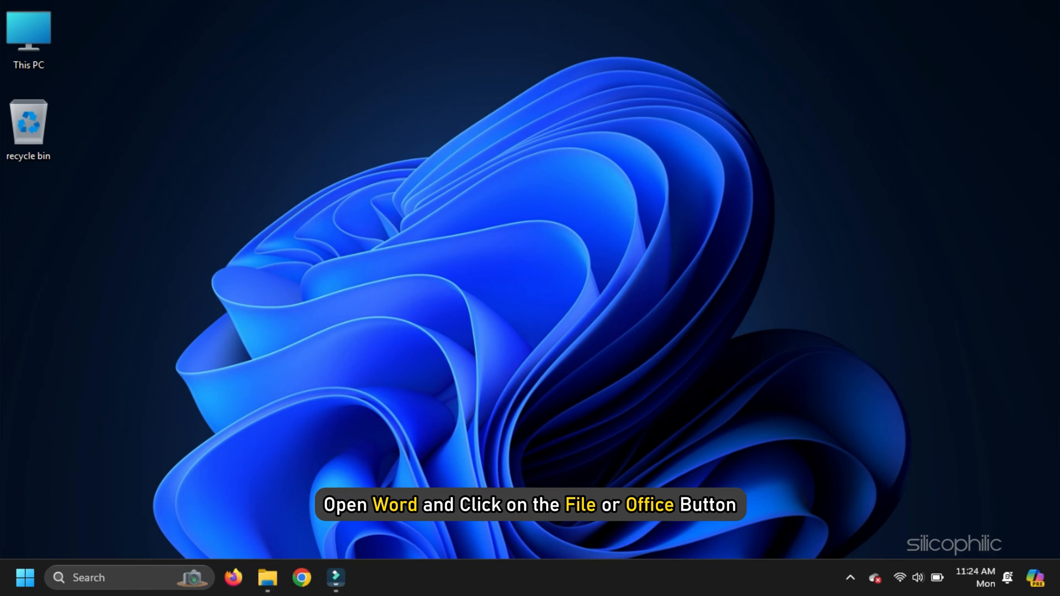
In Word's Open dialog, select New Microsoft Word Document.docx from the Desktop word folder.
{"action": "left_click", "coordinate": [369, 577]}
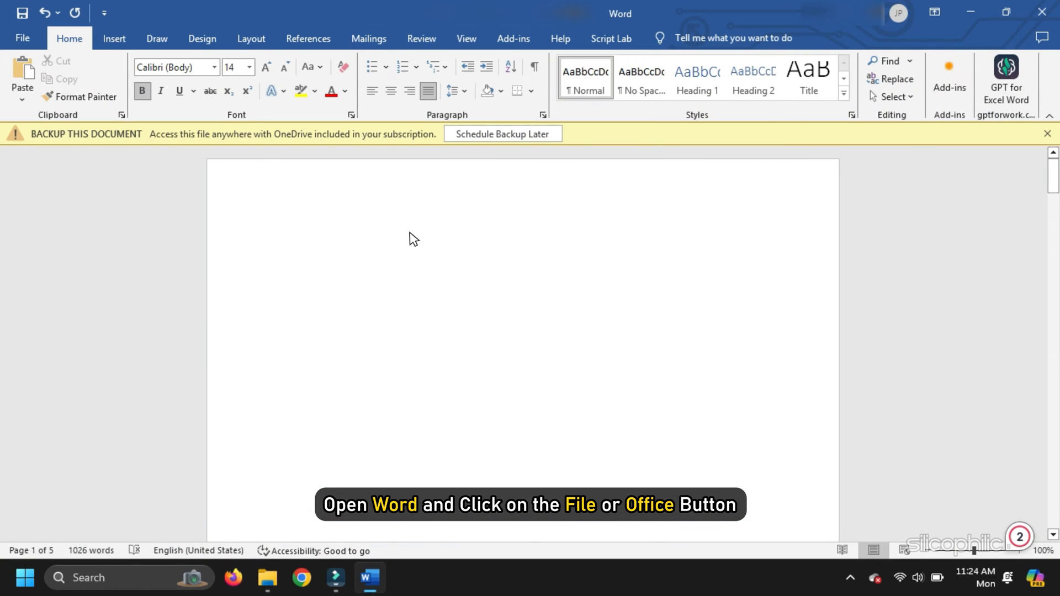
{"action": "left_click", "coordinate": [22, 38]}
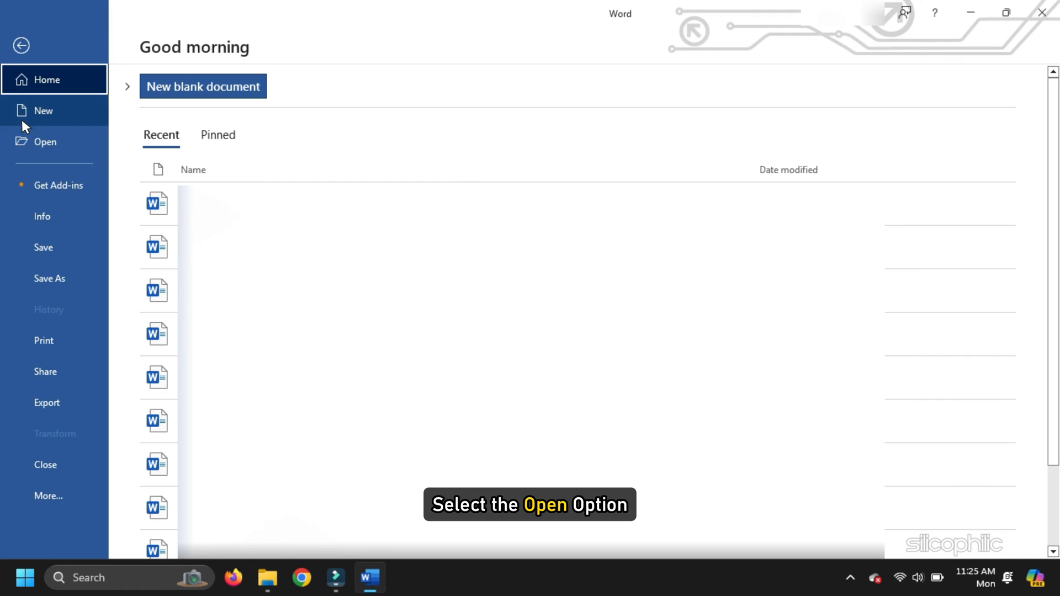
{"action": "left_click", "coordinate": [45, 141]}
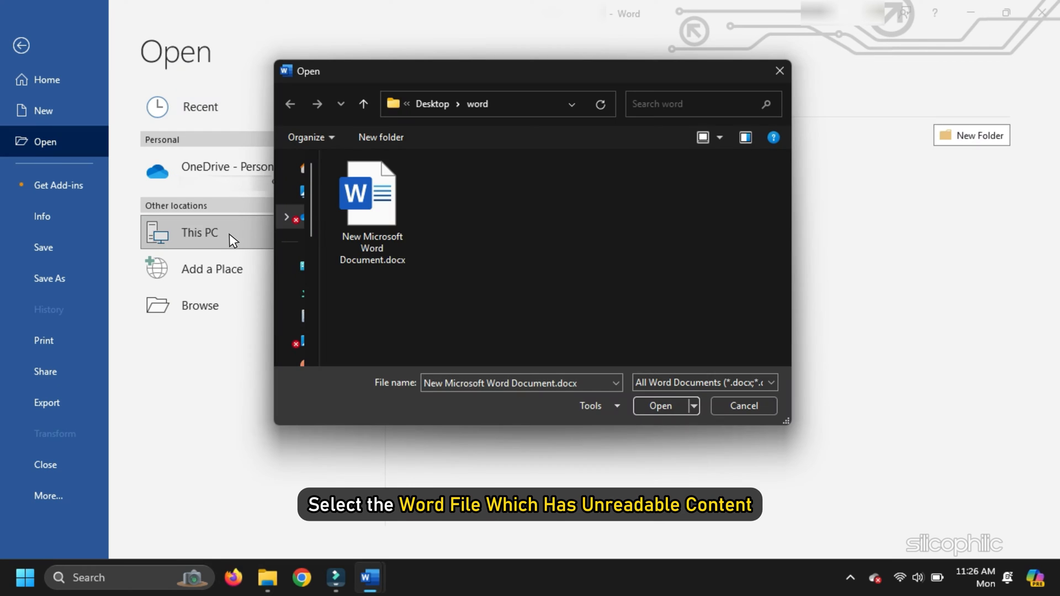
{"action": "mouse_move", "coordinate": [362, 239]}
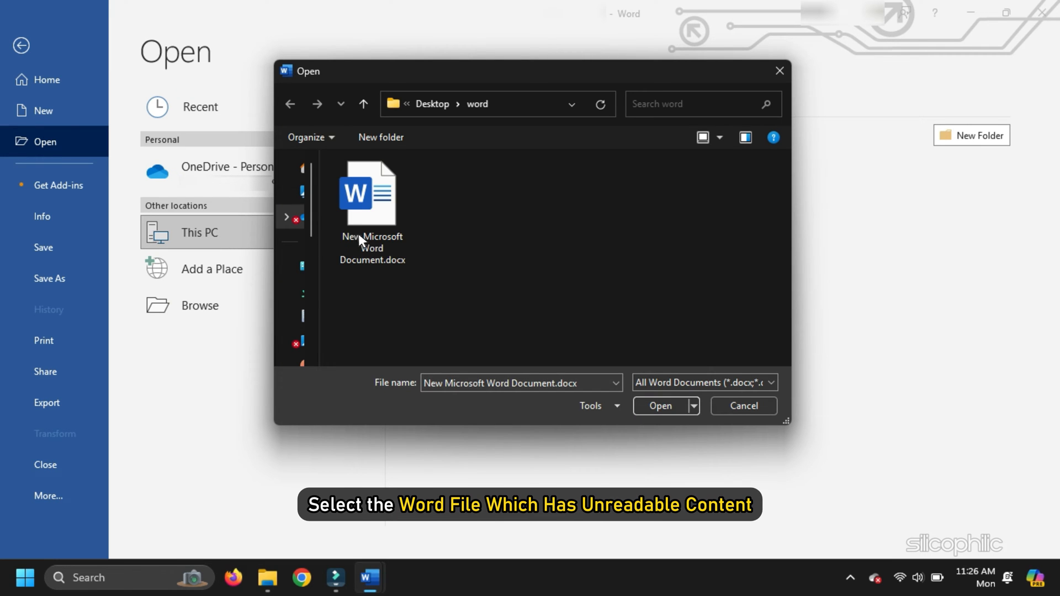
{"action": "left_click", "coordinate": [372, 192]}
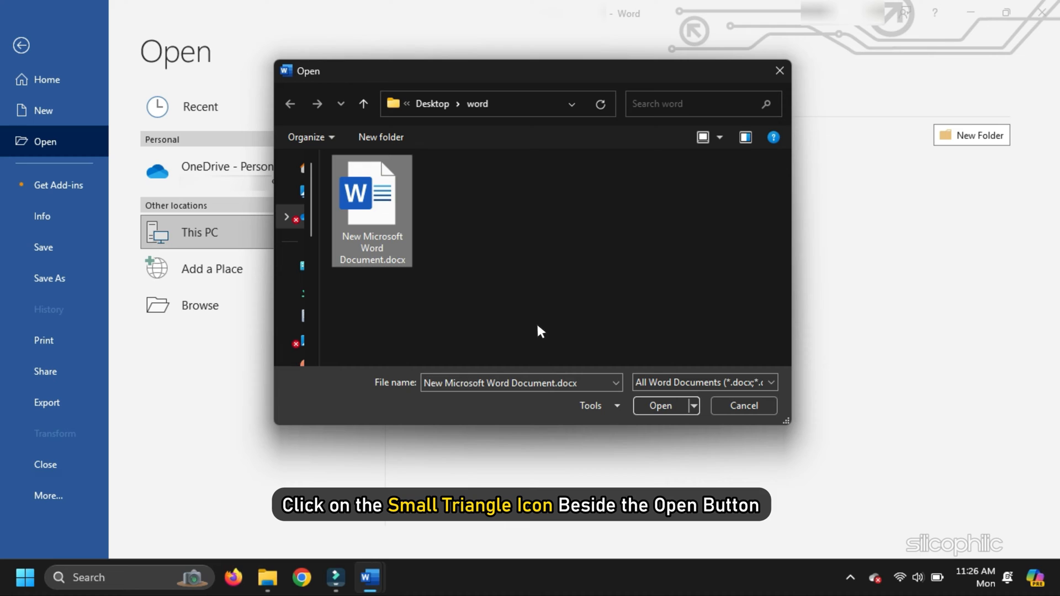
{"action": "left_click", "coordinate": [692, 405]}
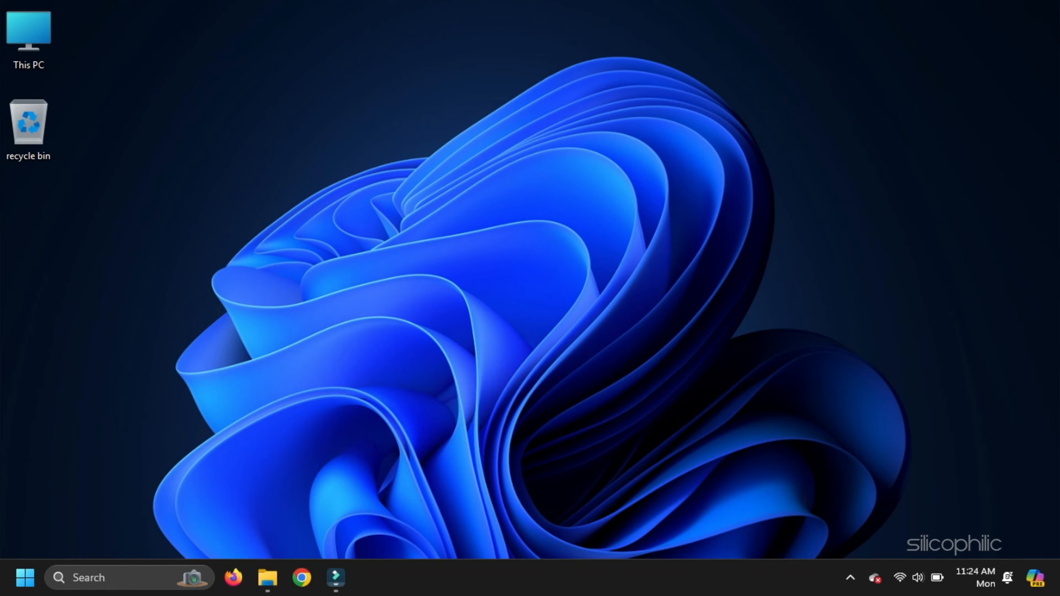
Enable 'Use draft font in Draft and Outline views' in Word's Advanced options, then close Word.
{"action": "left_click", "coordinate": [368, 577]}
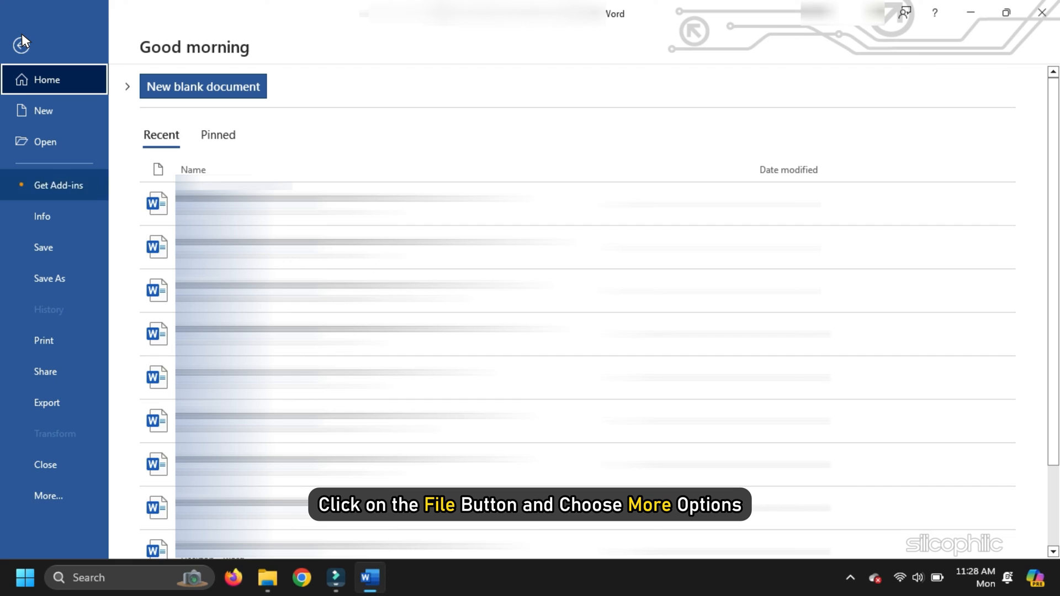
{"action": "left_click", "coordinate": [47, 495]}
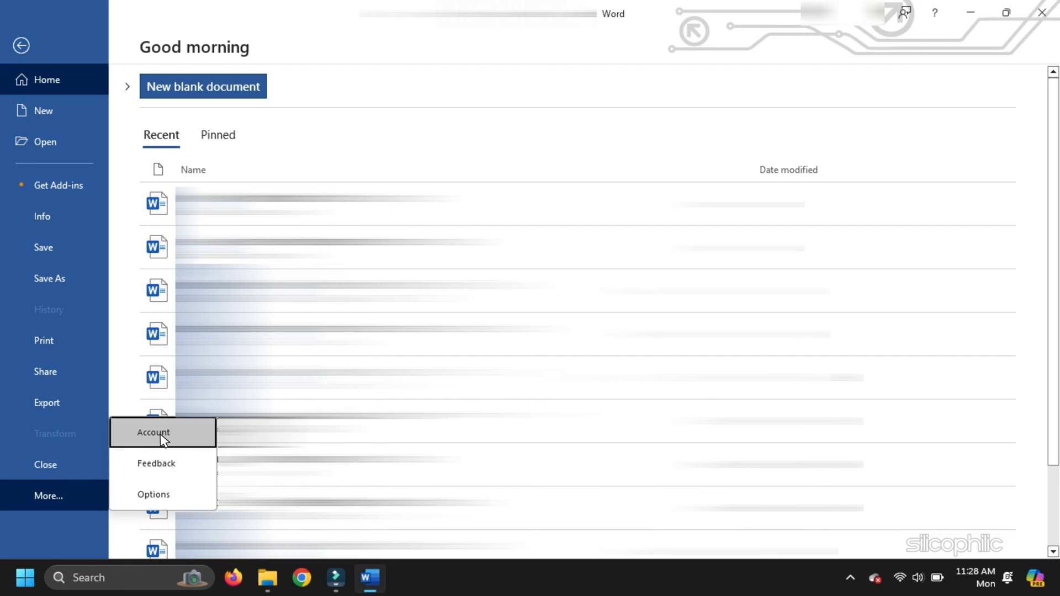
{"action": "left_click", "coordinate": [153, 494]}
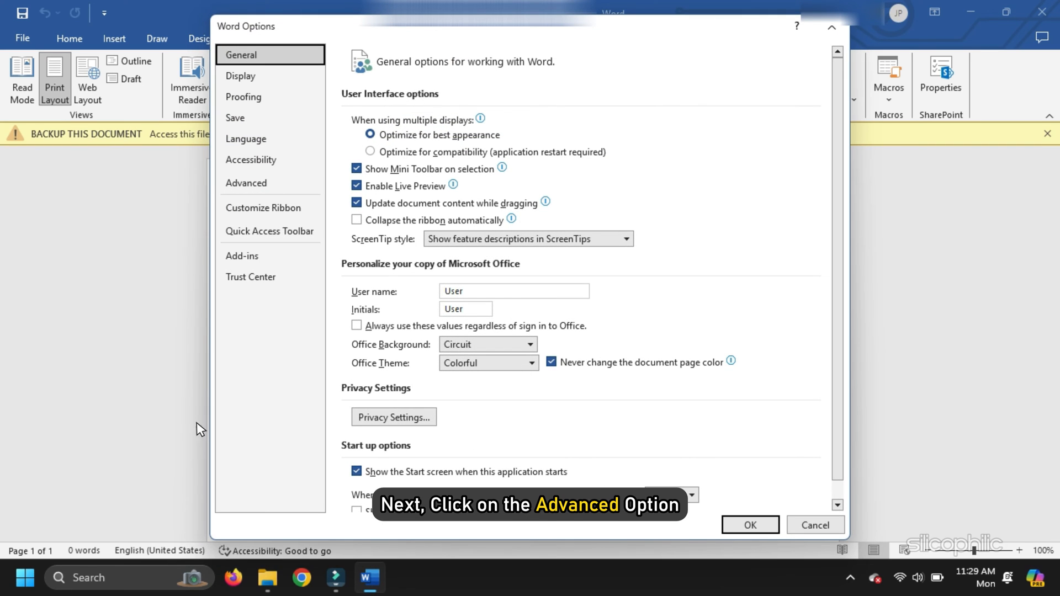
{"action": "left_click", "coordinate": [246, 183]}
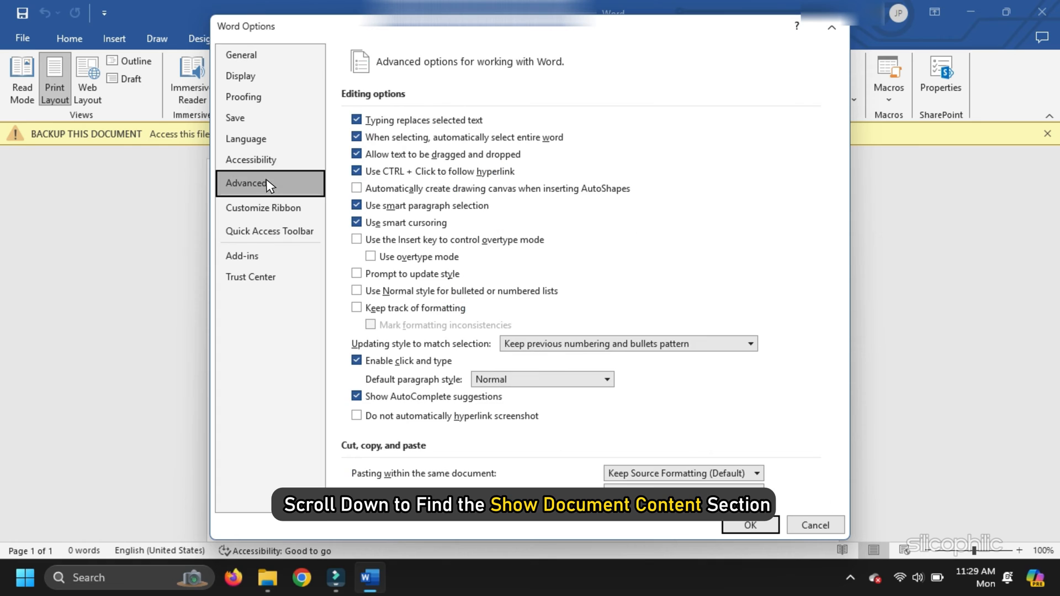
{"action": "scroll", "scroll_direction": "down", "scroll_amount": 3}
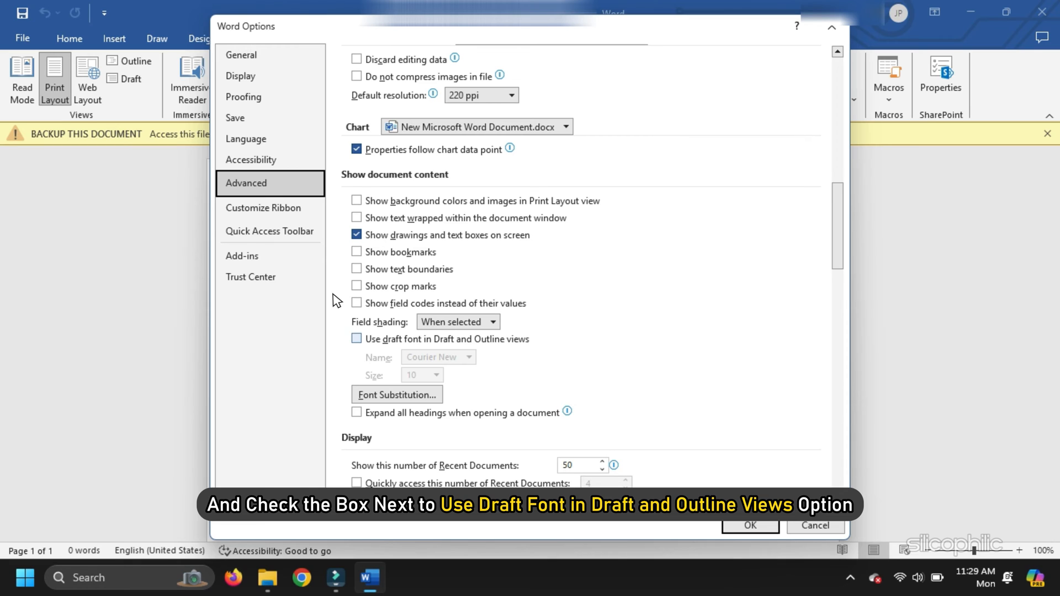
{"action": "left_click", "coordinate": [357, 339]}
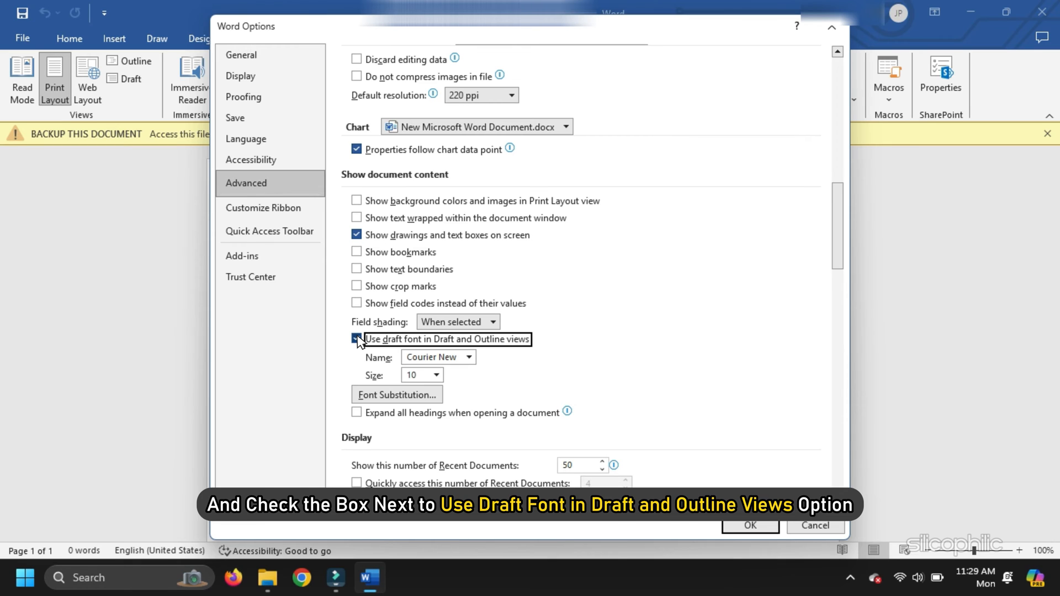
{"action": "left_click", "coordinate": [357, 339]}
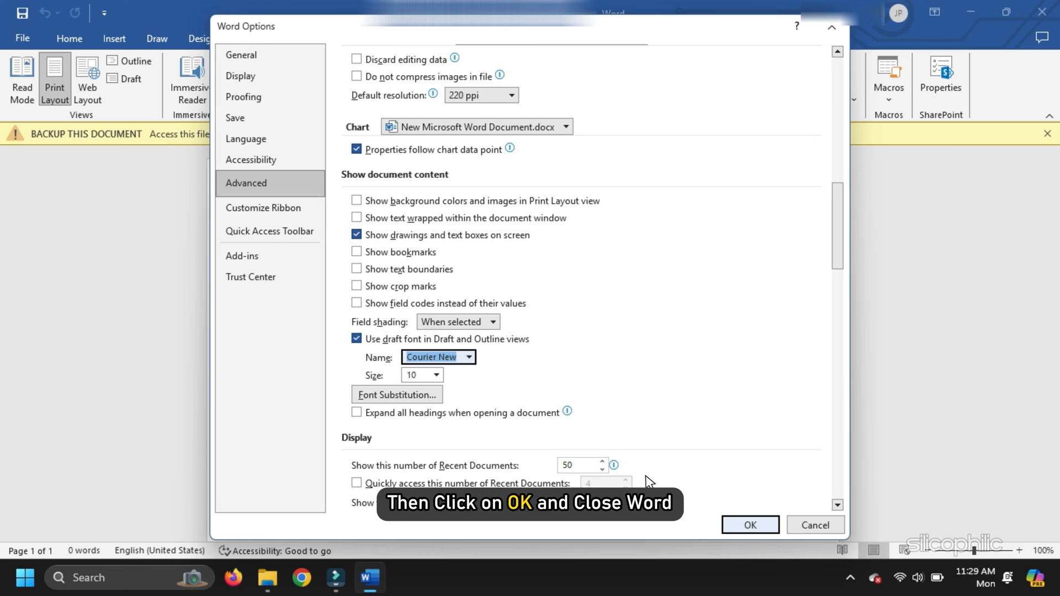
{"action": "left_click", "coordinate": [749, 524]}
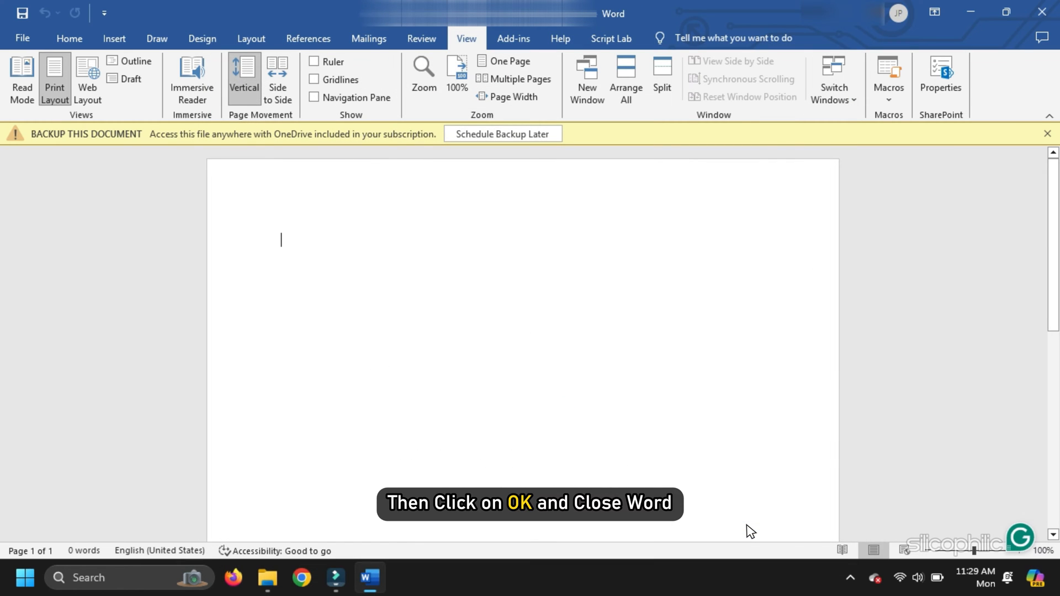
{"action": "left_click", "coordinate": [1043, 11]}
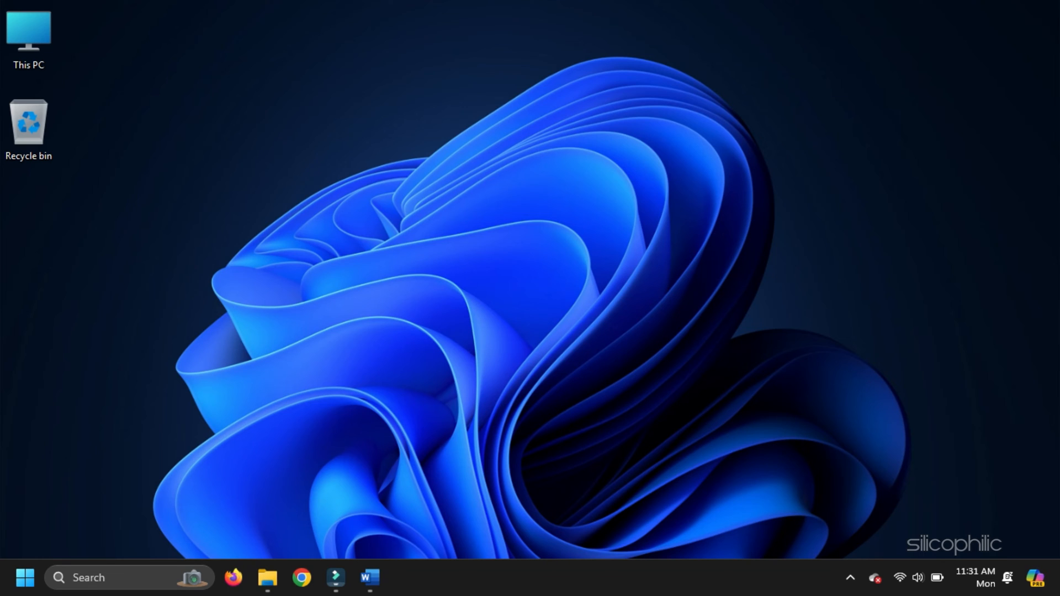
Open New Microsoft Word Document.docx using the Recover Text from Any File (*.*) file type.
{"action": "left_click", "coordinate": [369, 578]}
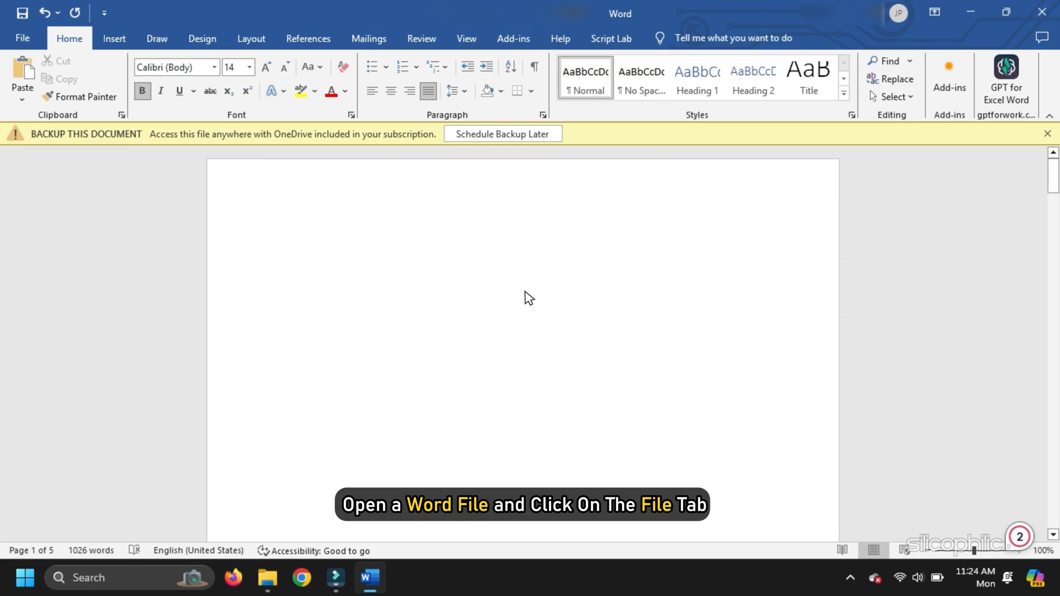
{"action": "left_click", "coordinate": [22, 38]}
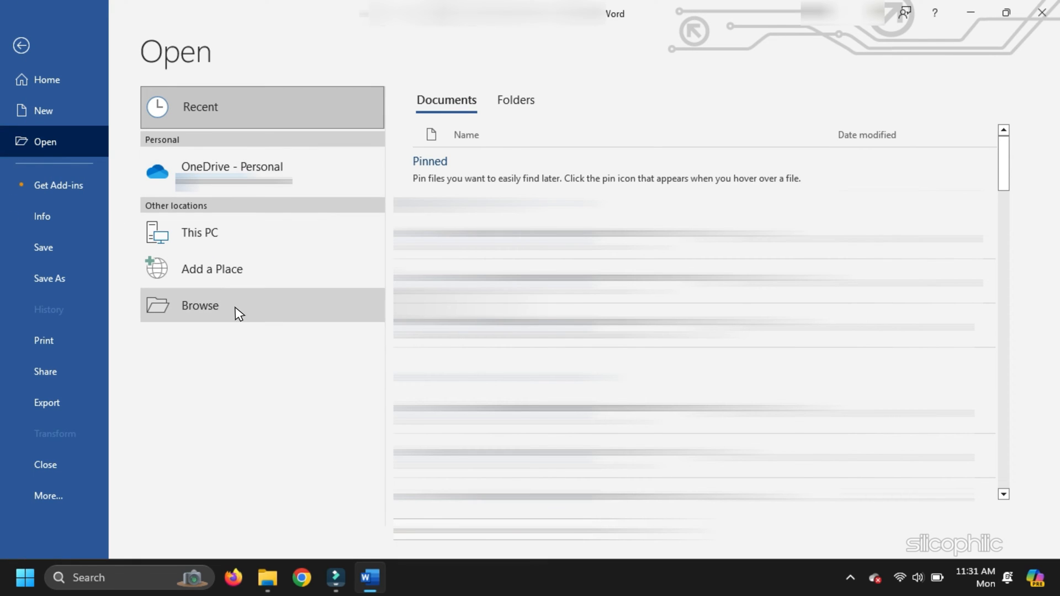
{"action": "left_click", "coordinate": [200, 306]}
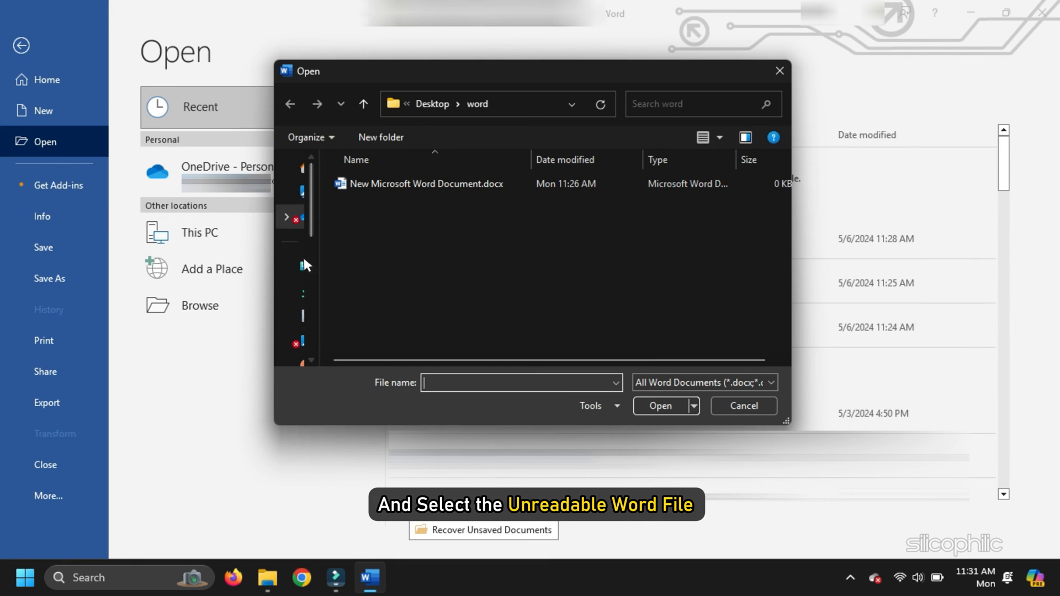
{"action": "left_click", "coordinate": [427, 183]}
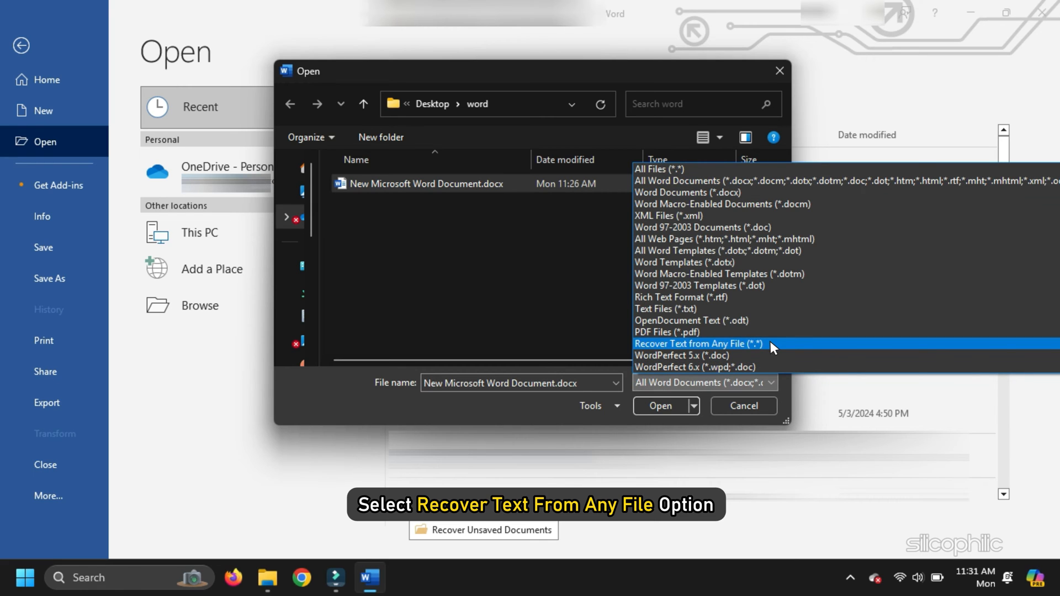
{"action": "left_click", "coordinate": [698, 345]}
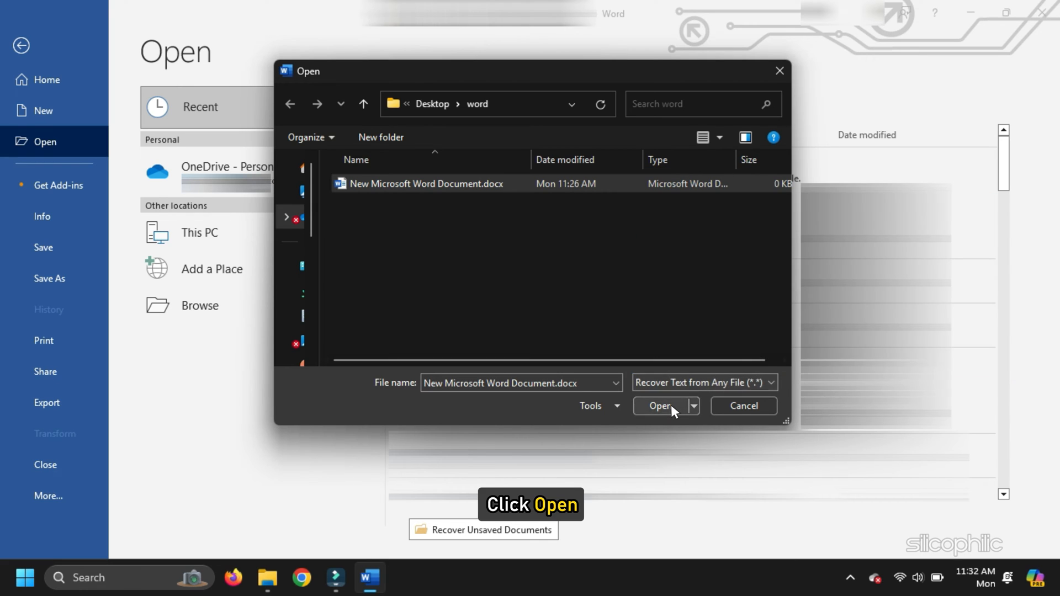
{"action": "left_click", "coordinate": [660, 405]}
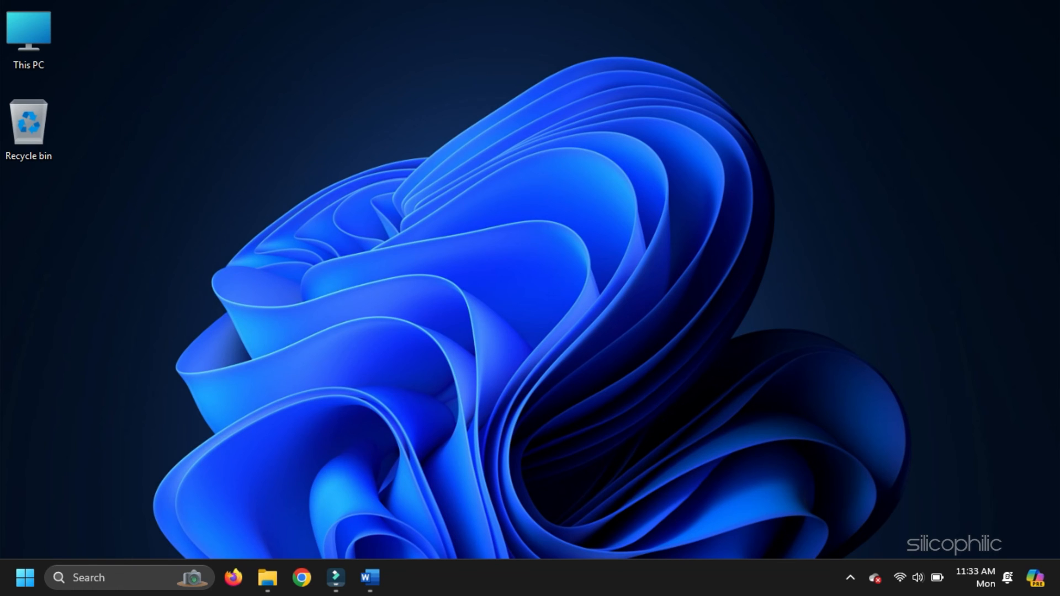
Relaunch Word to its start screen.
{"action": "left_click", "coordinate": [369, 577]}
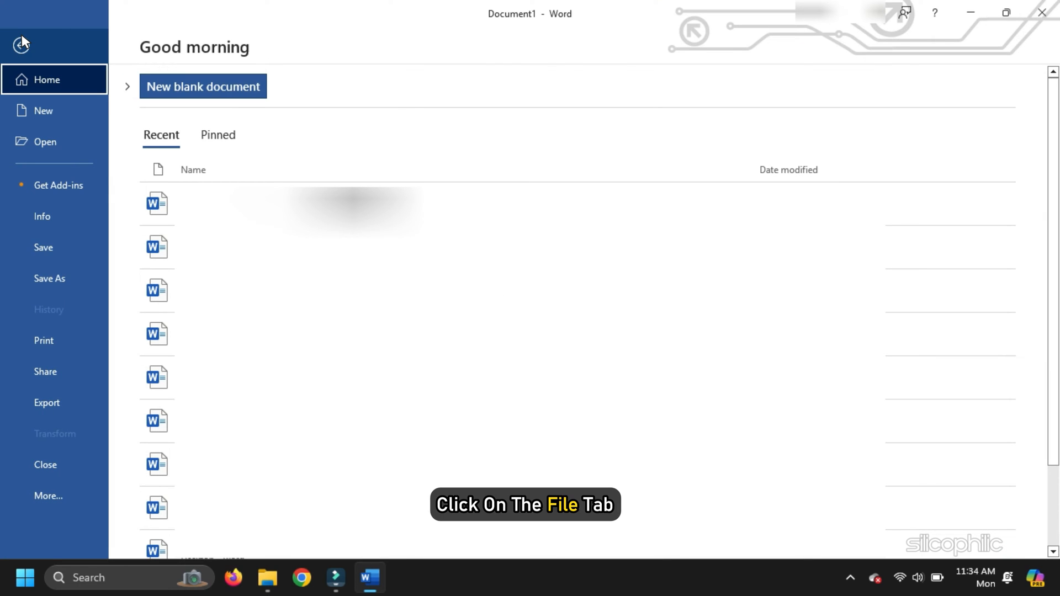
Create a blank document and insert the text of Test file.docx via Text from File.
{"action": "left_click", "coordinate": [43, 111]}
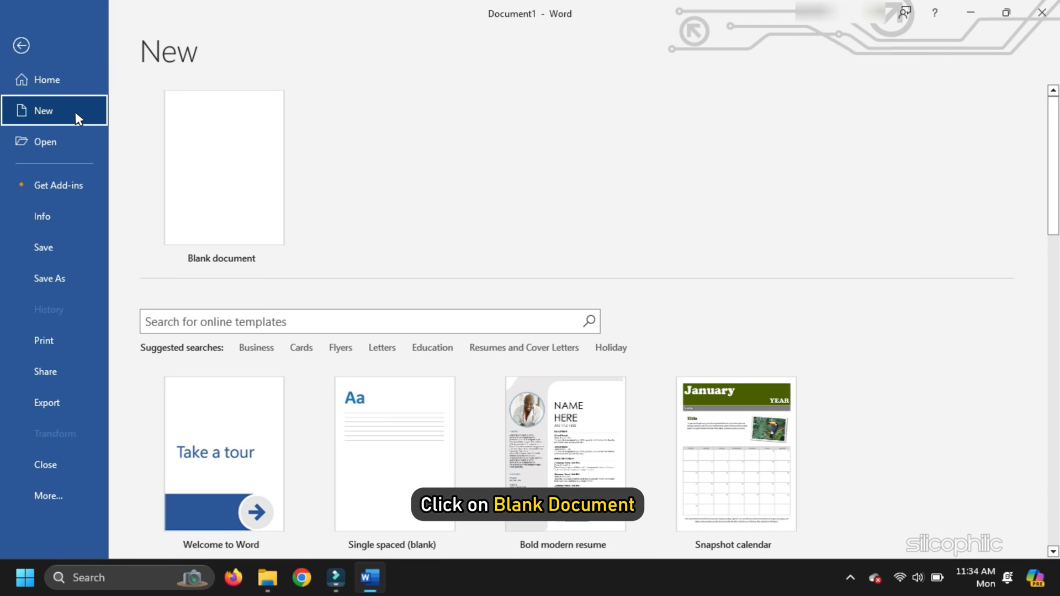
{"action": "left_click", "coordinate": [225, 167]}
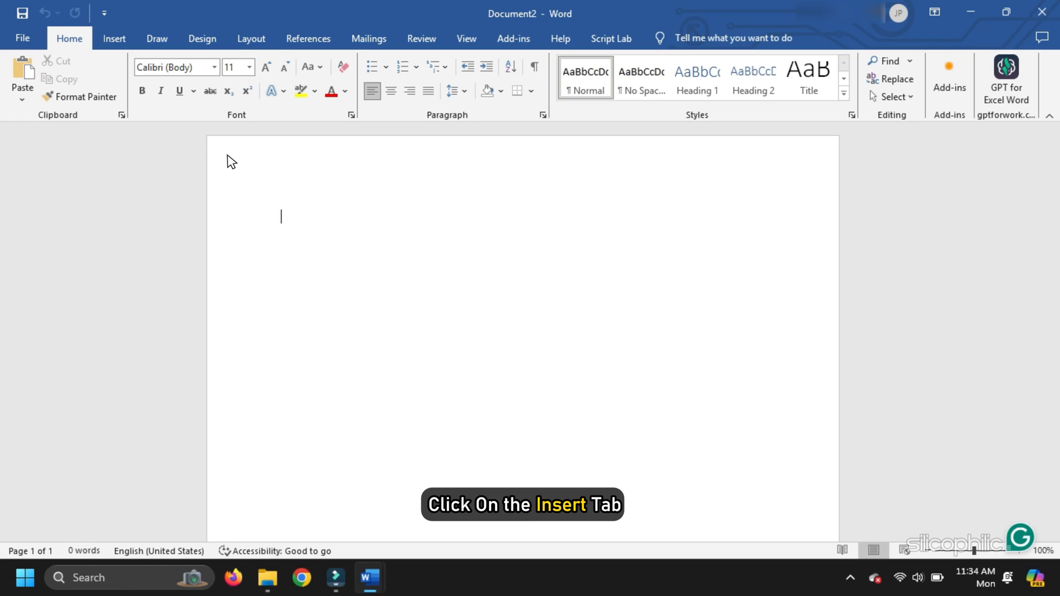
{"action": "left_click", "coordinate": [114, 38]}
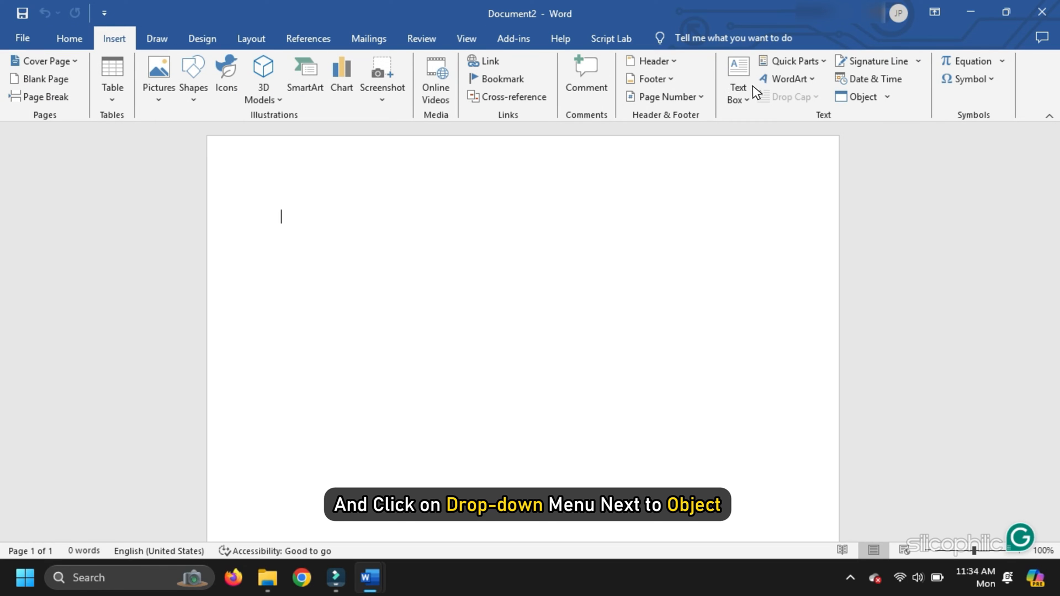
{"action": "left_click", "coordinate": [887, 97]}
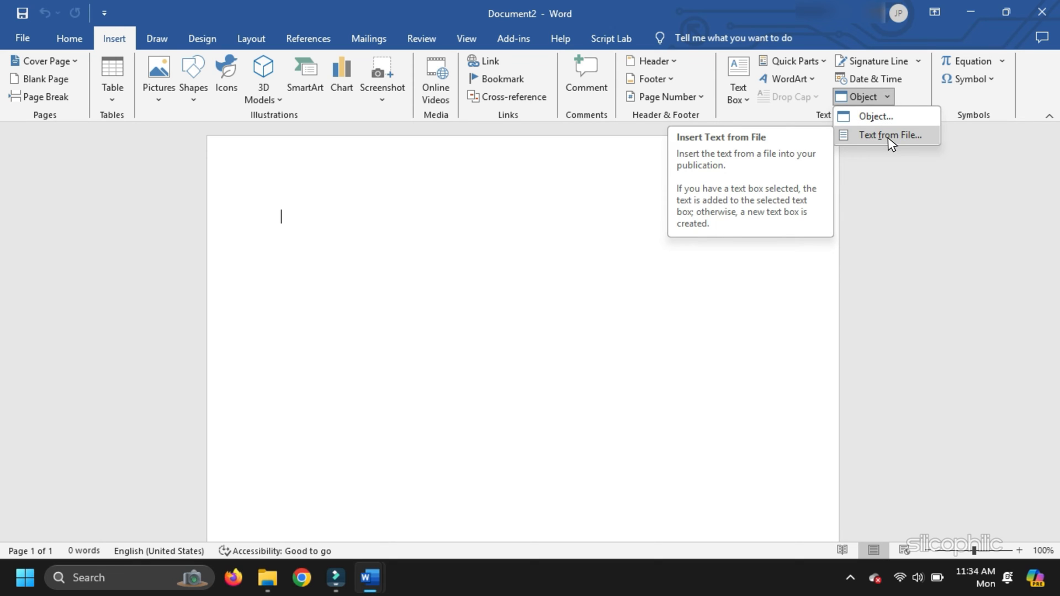
{"action": "left_click", "coordinate": [890, 134]}
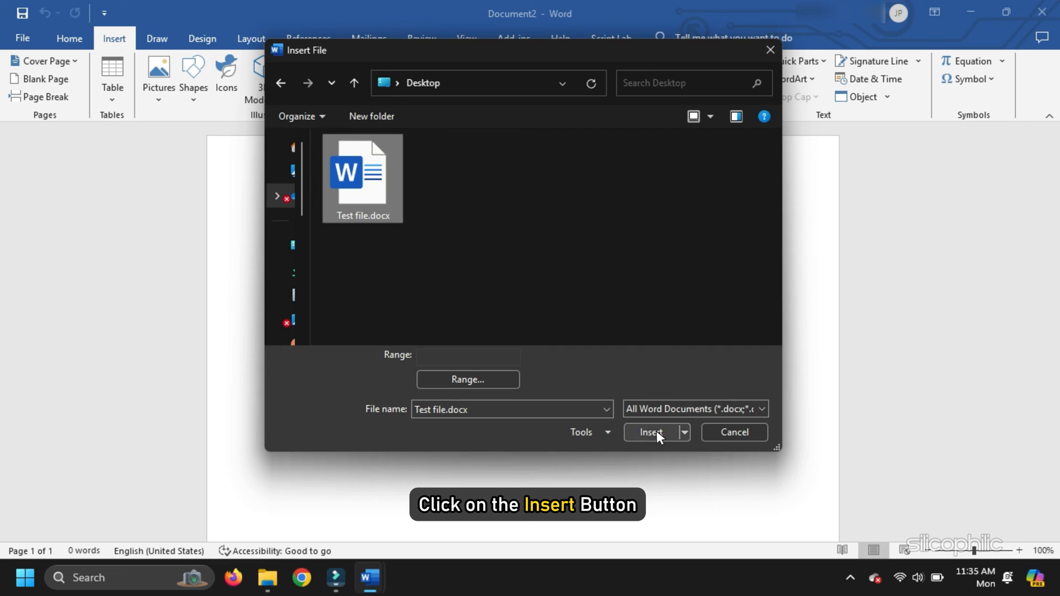
{"action": "left_click", "coordinate": [652, 432]}
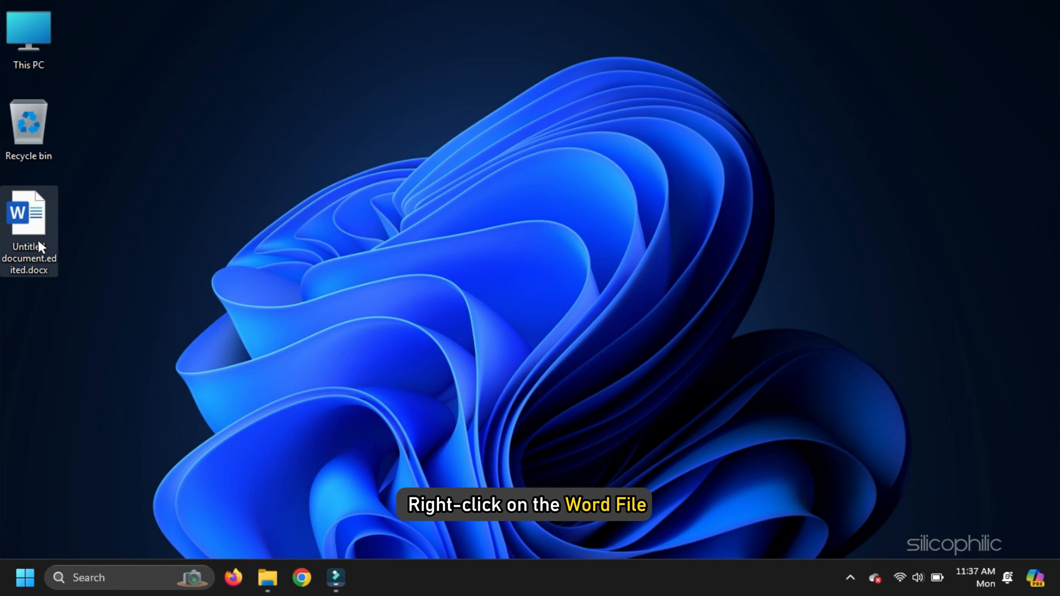
Open the desktop Word file in Notepad just once via Open with.
{"action": "right_click", "coordinate": [28, 213]}
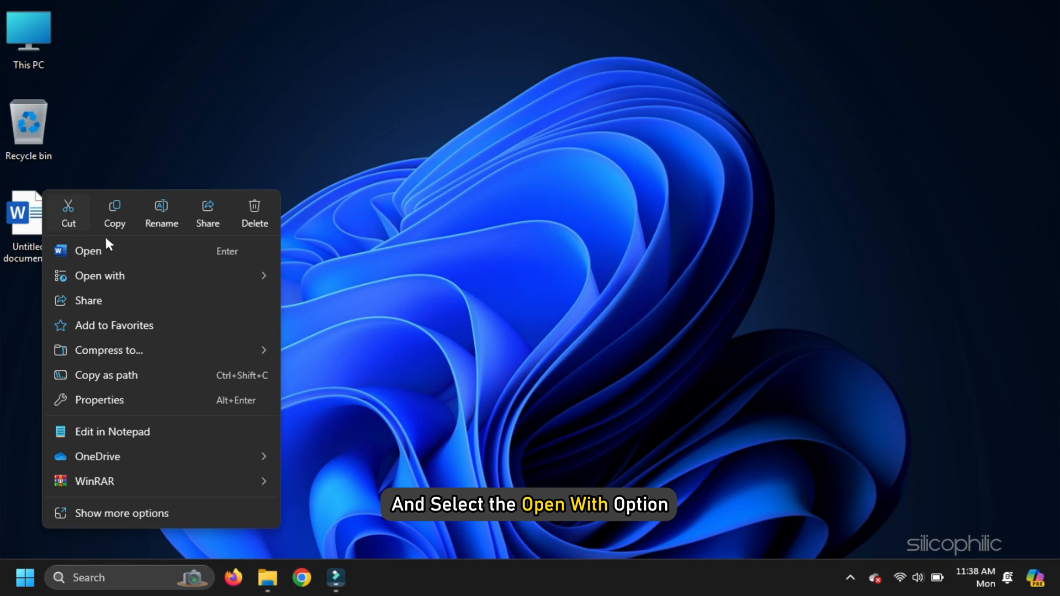
{"action": "left_click", "coordinate": [99, 275]}
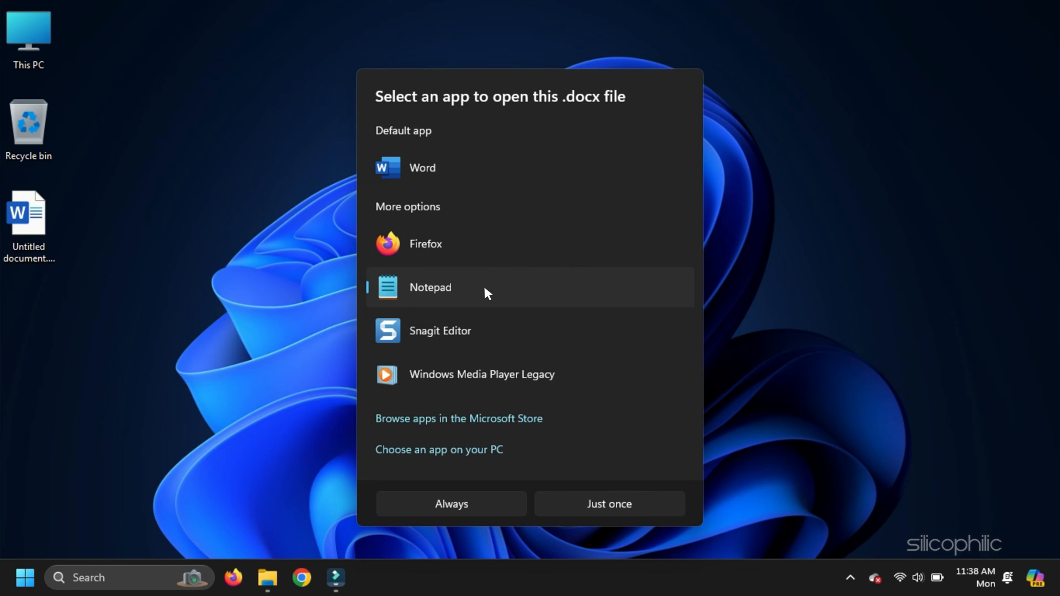
{"action": "mouse_move", "coordinate": [609, 504]}
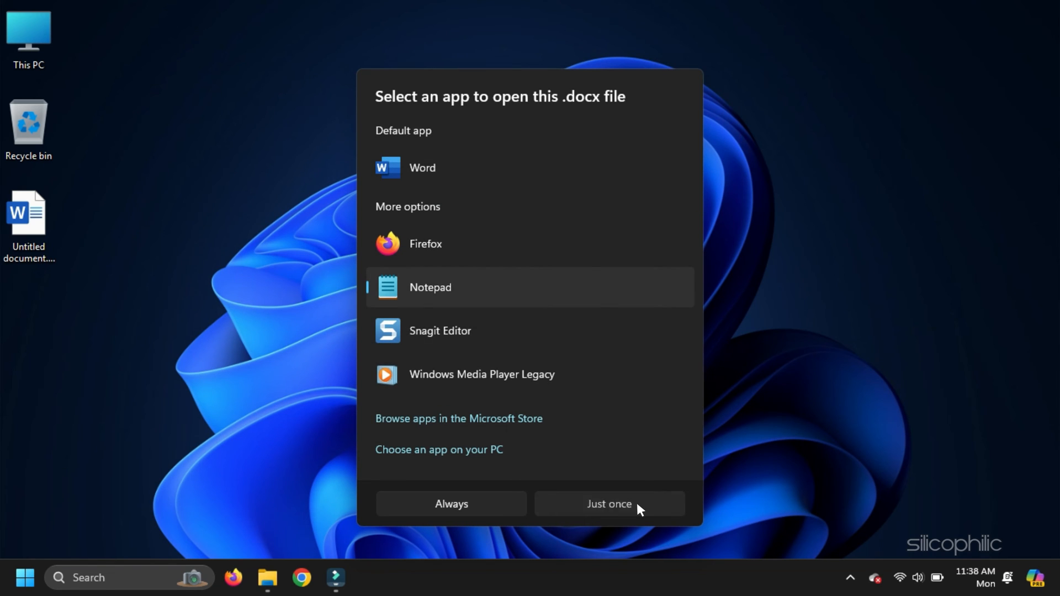
{"action": "left_click", "coordinate": [607, 503]}
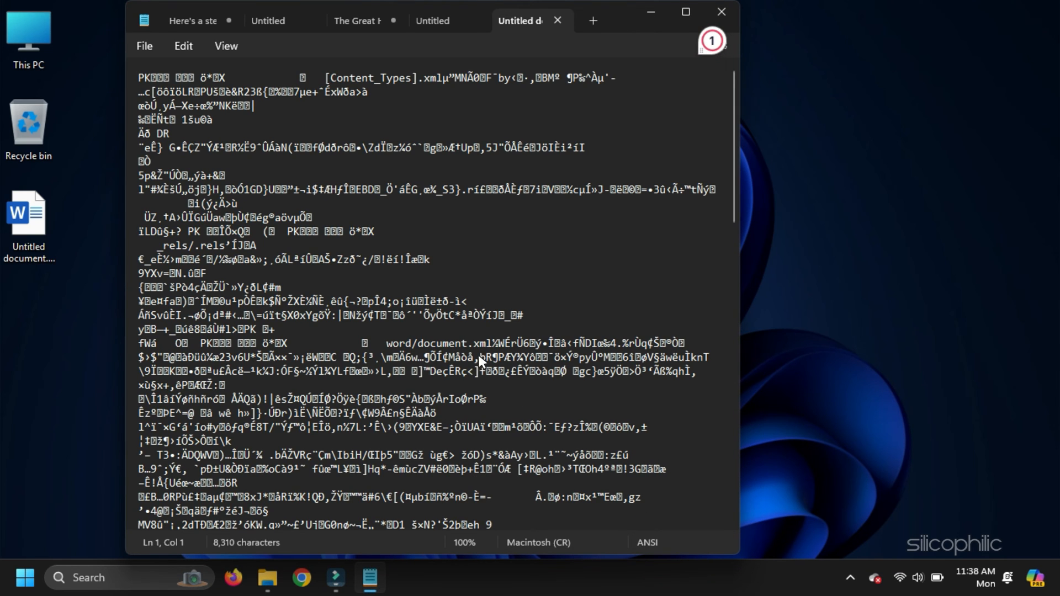
Save the Notepad contents as a text file named new-text on the Desktop.
{"action": "left_click", "coordinate": [144, 45]}
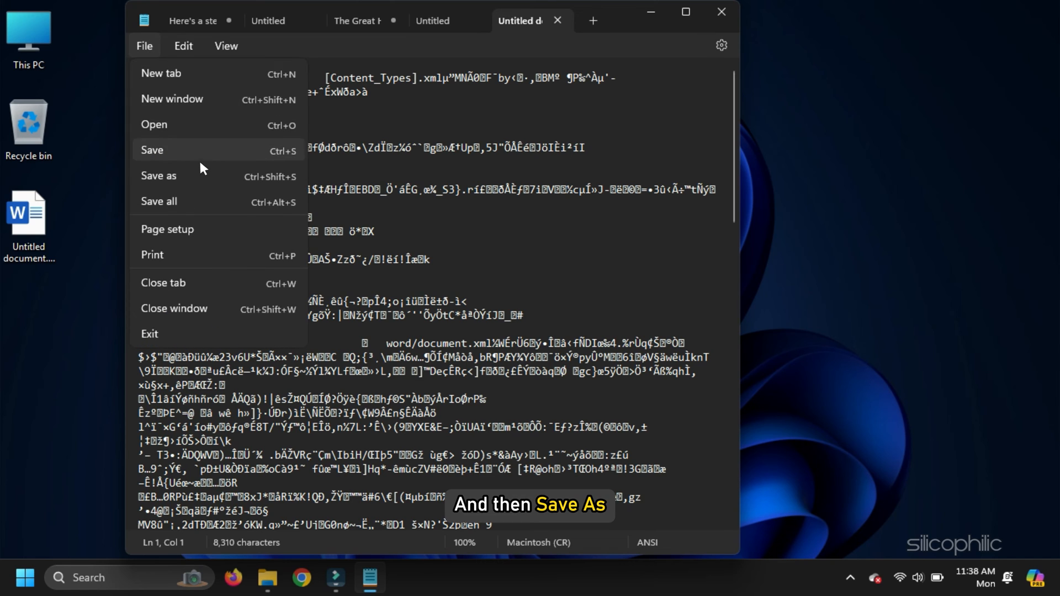
{"action": "left_click", "coordinate": [158, 175]}
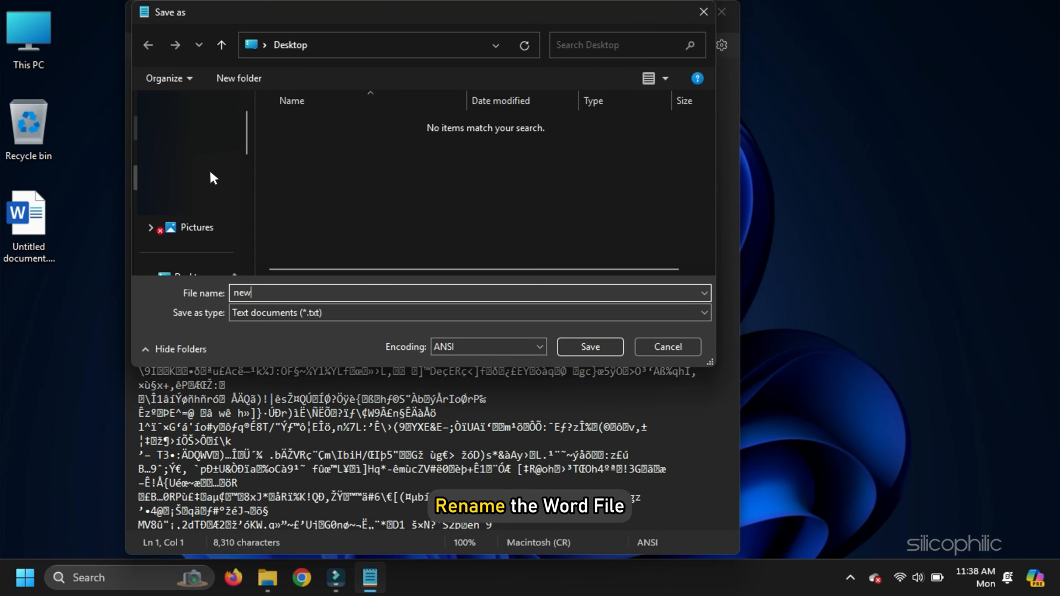
{"action": "type", "text": "-text"}
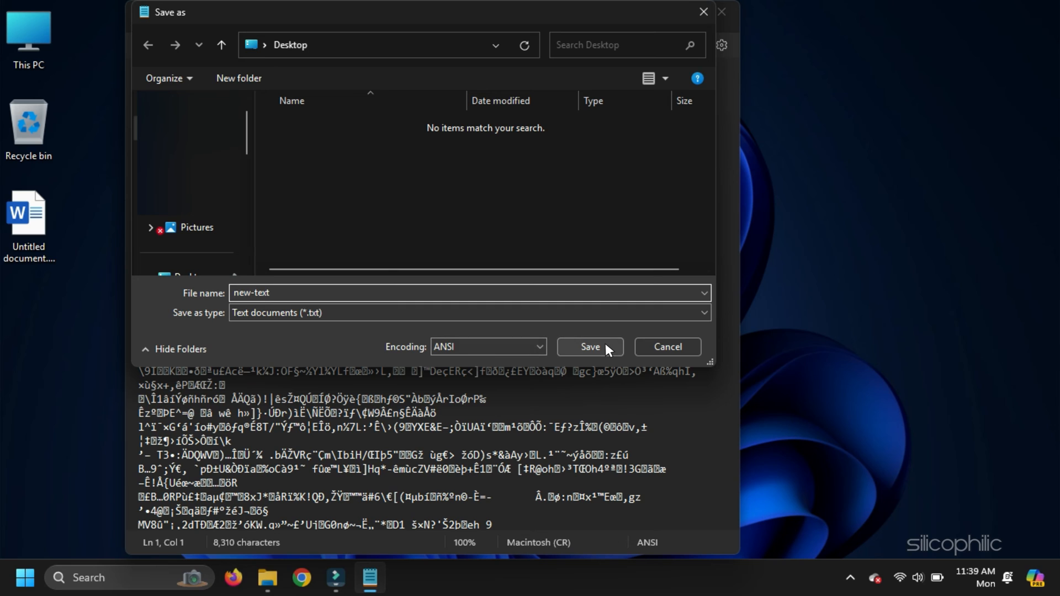
{"action": "left_click", "coordinate": [587, 346]}
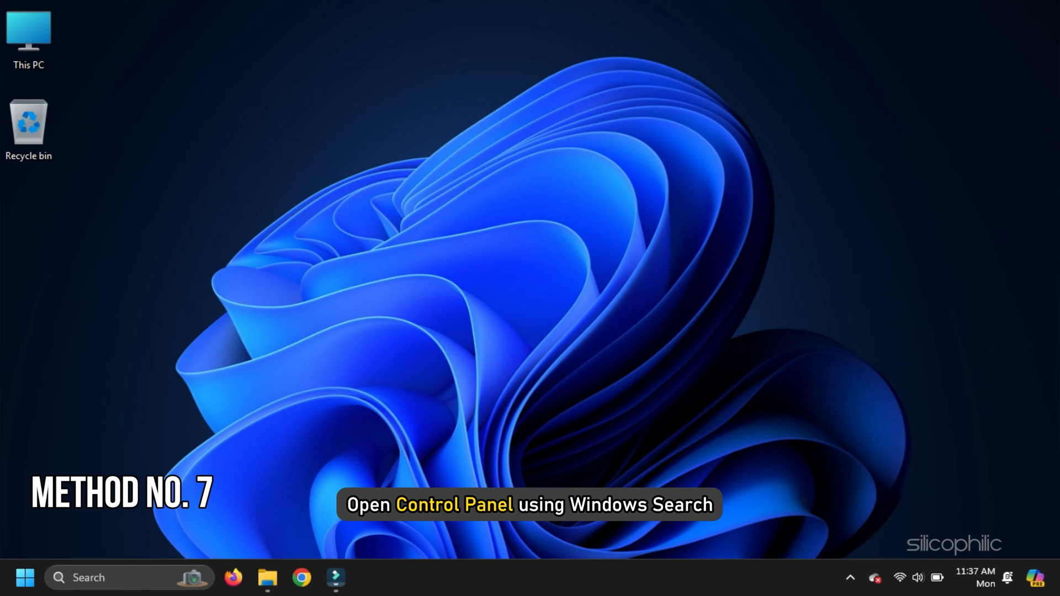
From Control Panel's Programs and Features, start an Online Repair of Microsoft Office Home and Student 2019.
{"action": "type", "text": "control Panel"}
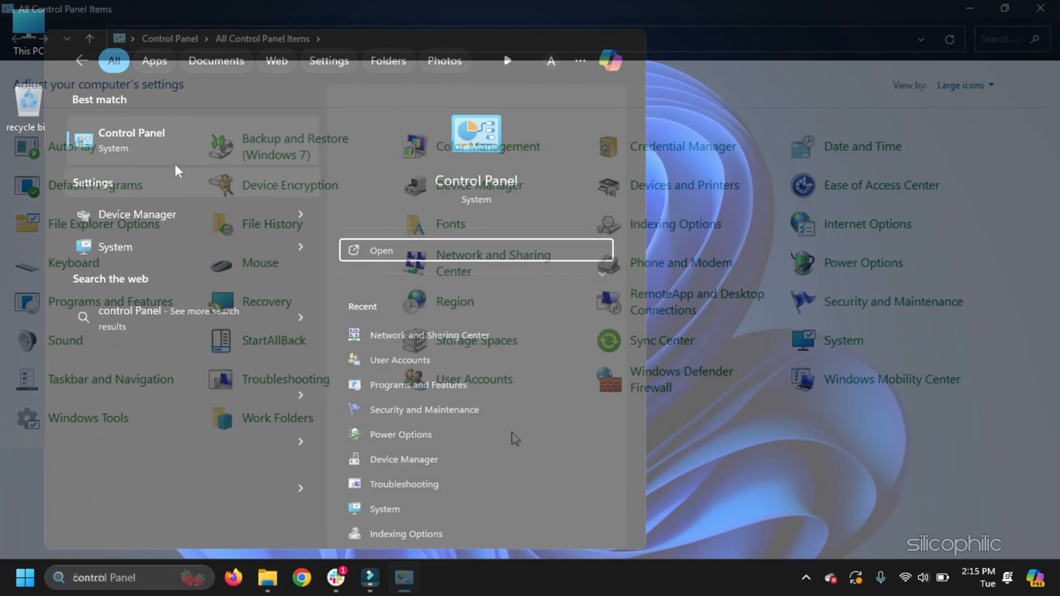
{"action": "left_click", "coordinate": [417, 384]}
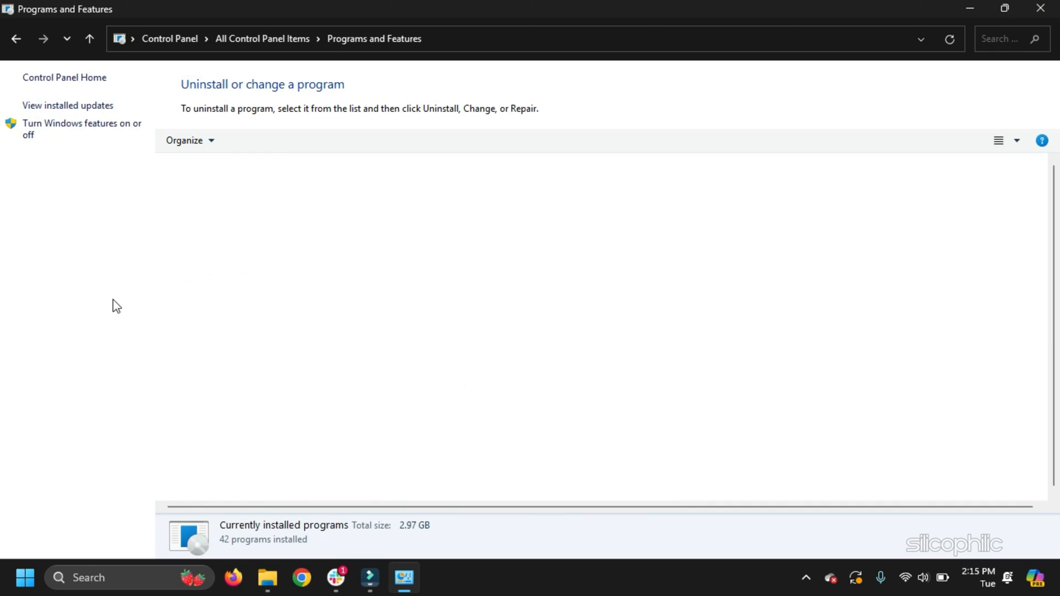
{"action": "right_click", "coordinate": [290, 385]}
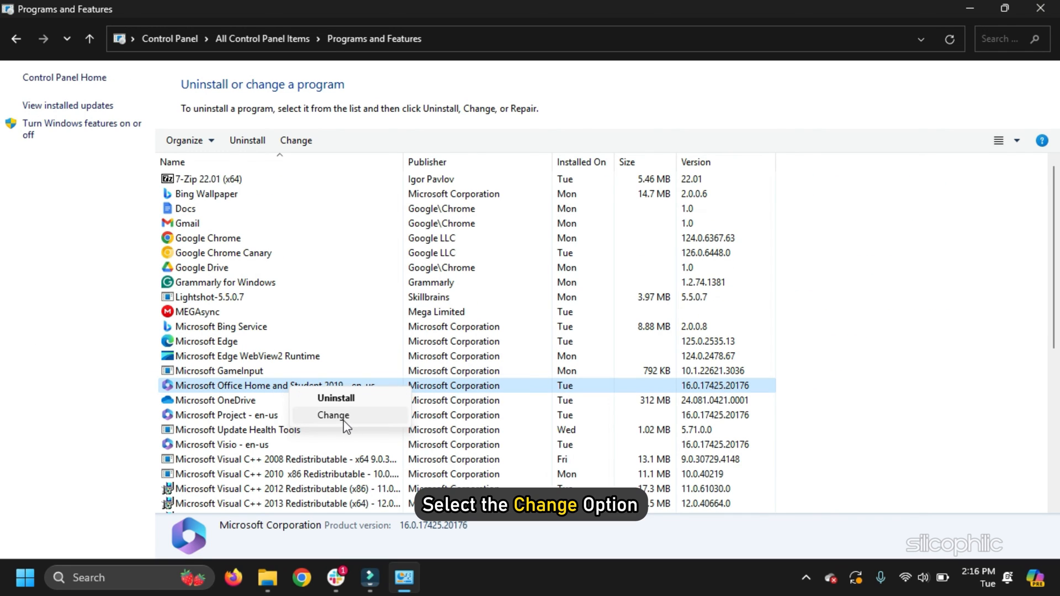
{"action": "left_click", "coordinate": [332, 414]}
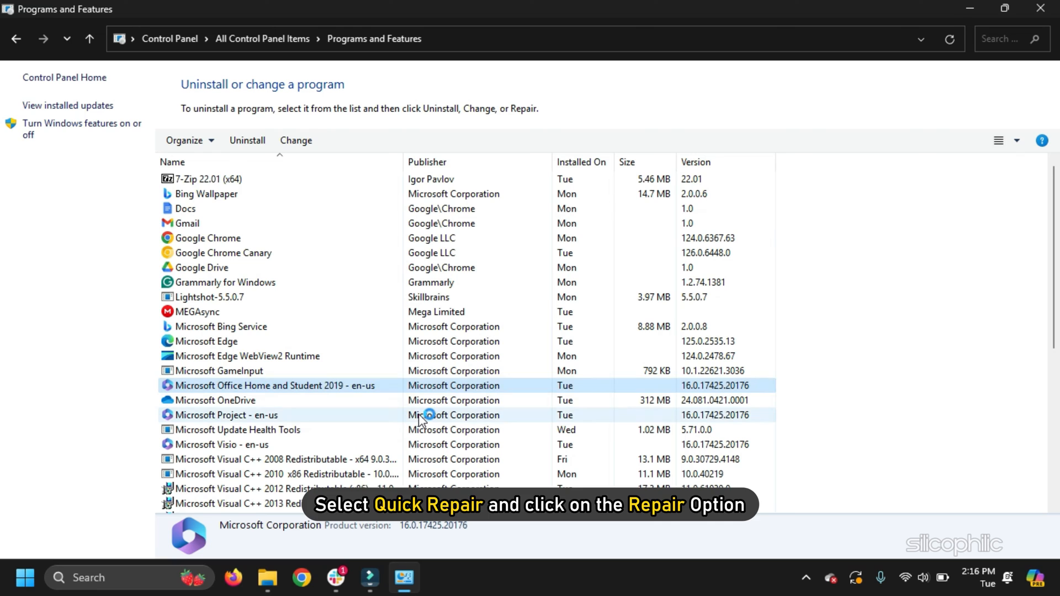
{"action": "left_click", "coordinate": [296, 140]}
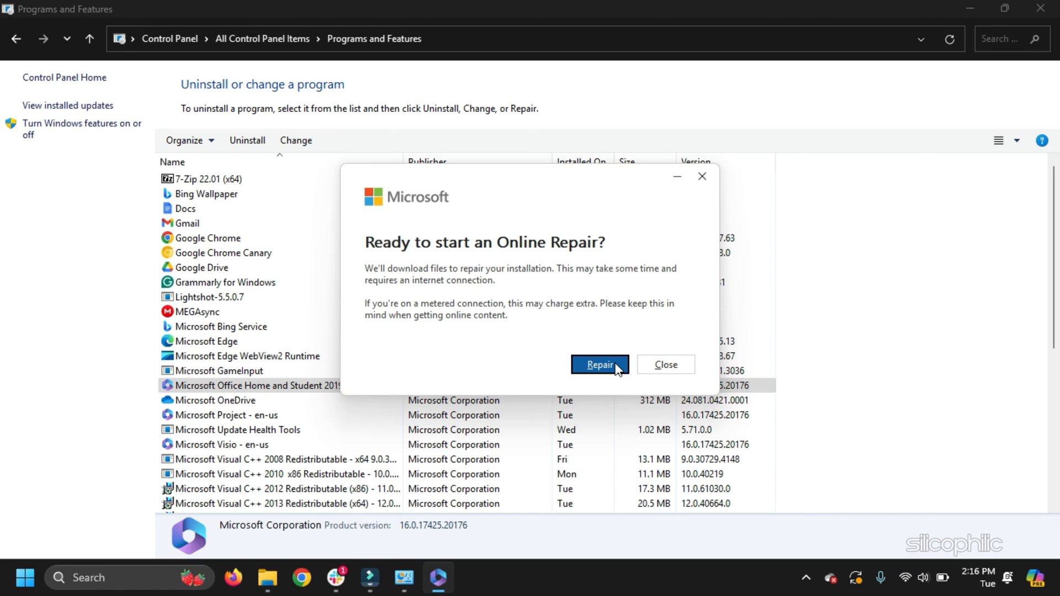
{"action": "left_click", "coordinate": [599, 364]}
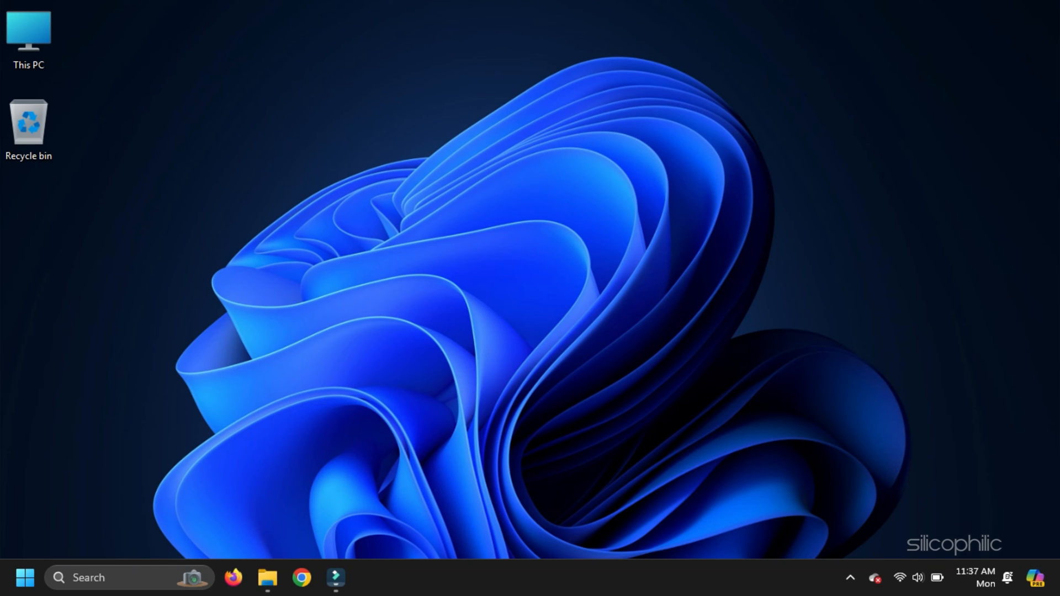
Run appwiz.cpl and select Microsoft Office Home and Student 2019 in the installed programs list.
{"action": "key", "text": "win+r"}
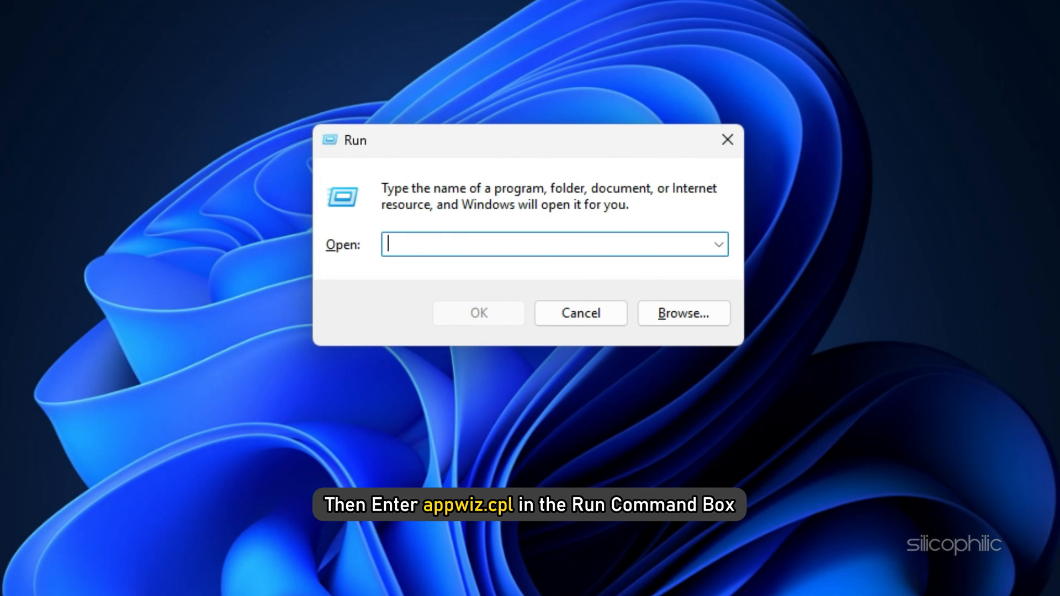
{"action": "type", "text": "appwiz.cpl"}
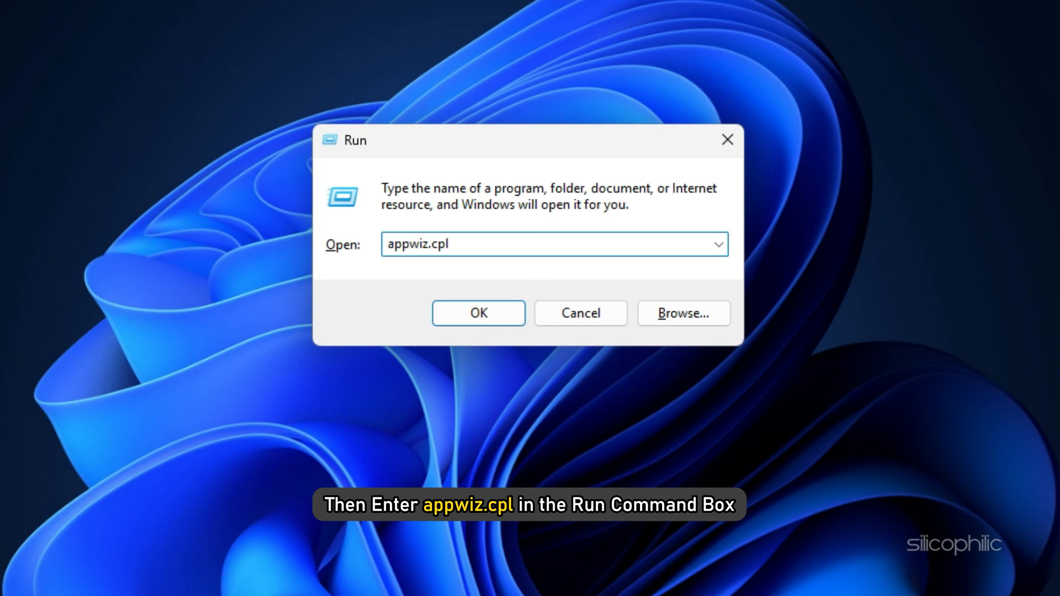
{"action": "key", "text": "enter"}
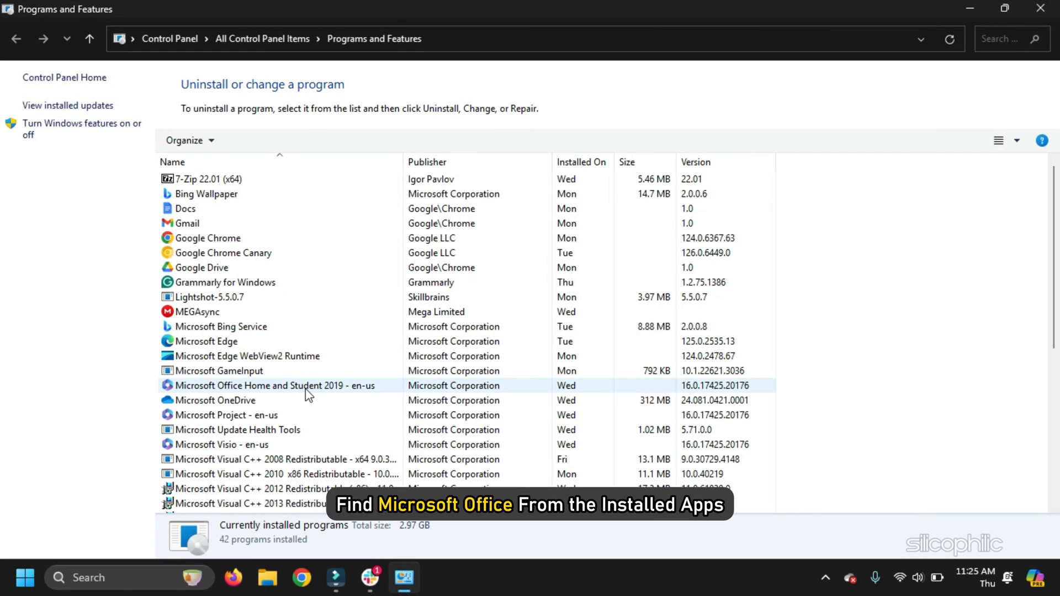
{"action": "left_click", "coordinate": [273, 386]}
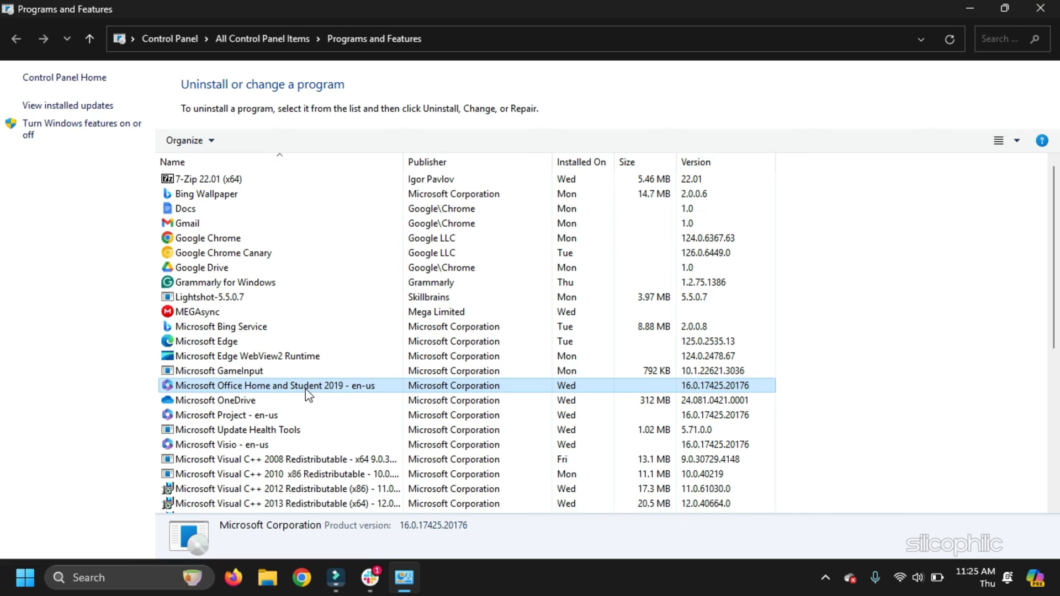